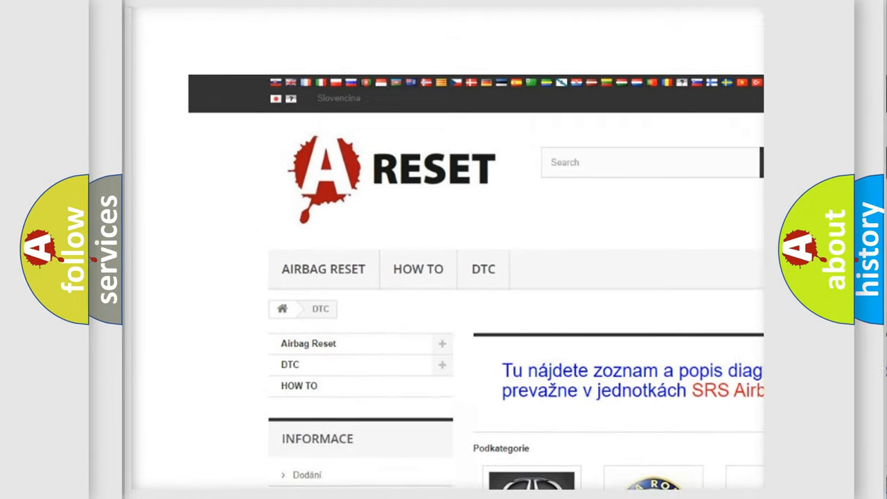
Step: Open the Alfa Romeo DTC code list from the brand tiles and scroll through its subcategories
scroll(down, 3)
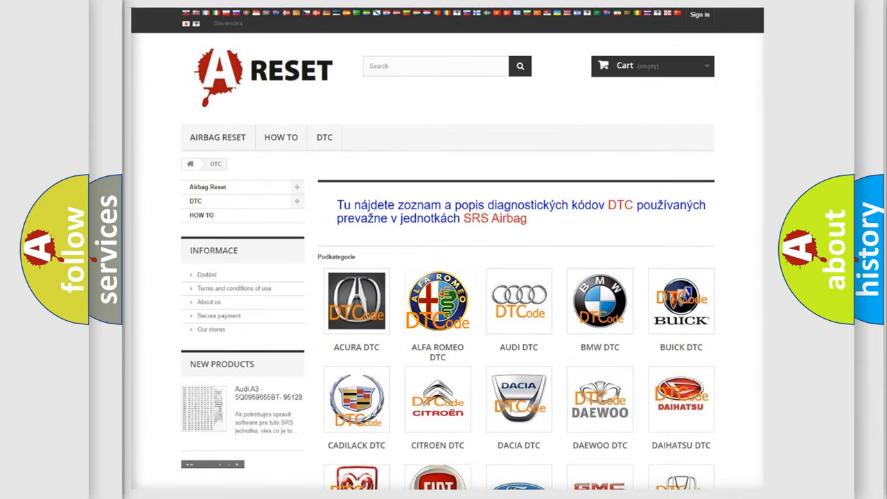
click(438, 301)
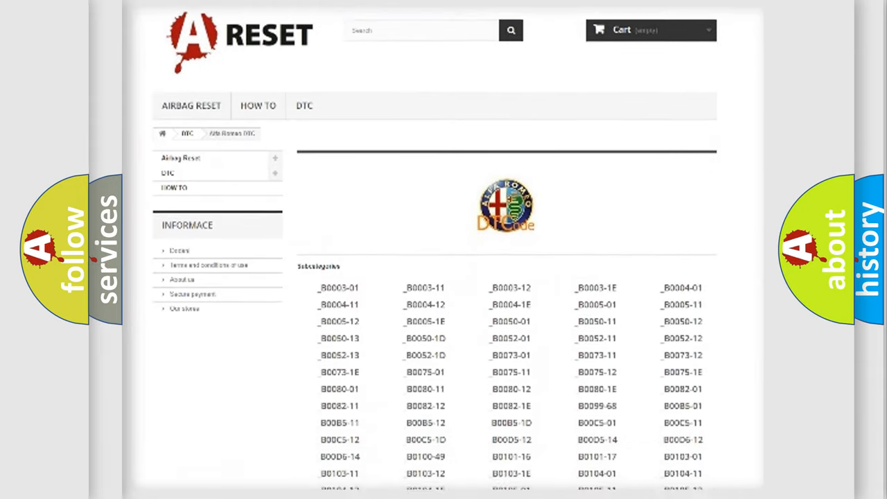
scroll(down, 3)
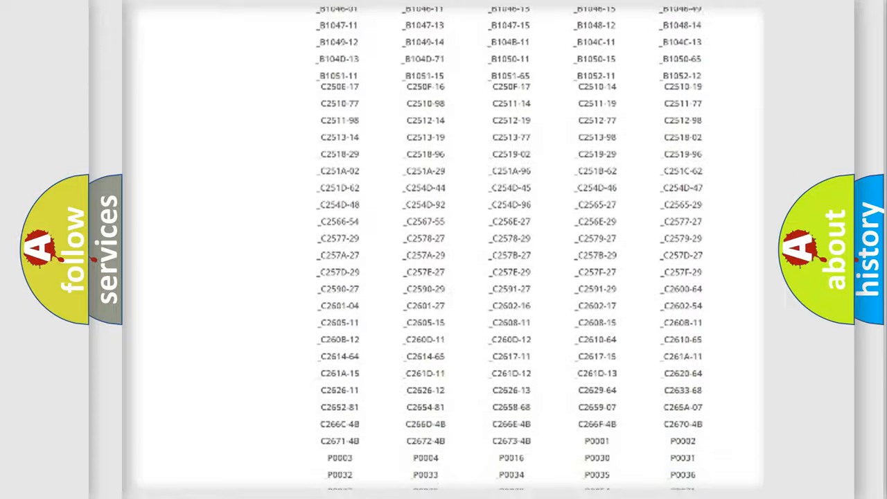